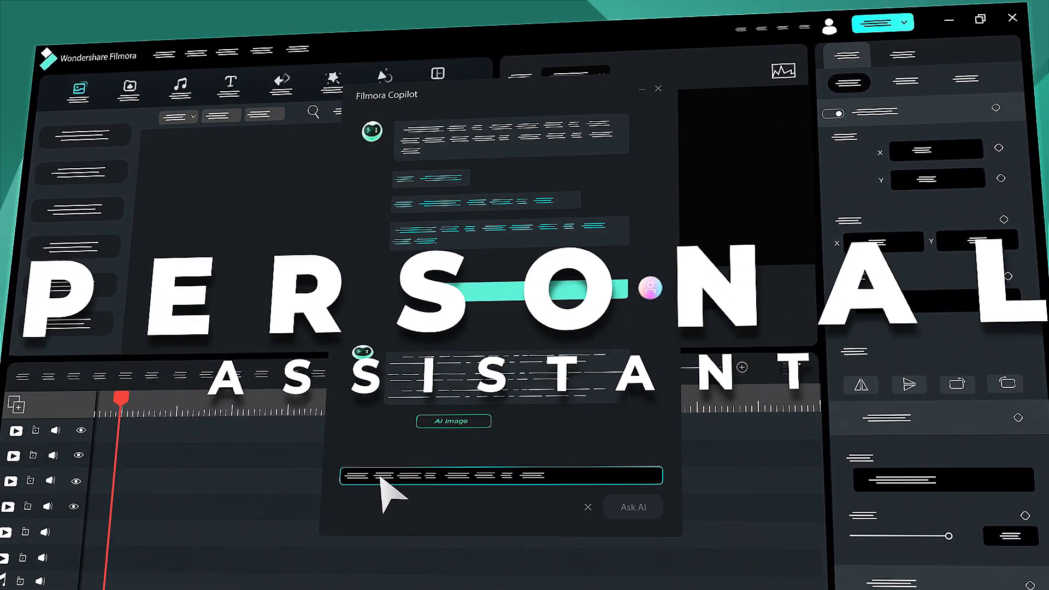
Open the AI Copilot chat assistant from the timeline toolbar.
{"action": "left_click", "coordinate": [452, 421]}
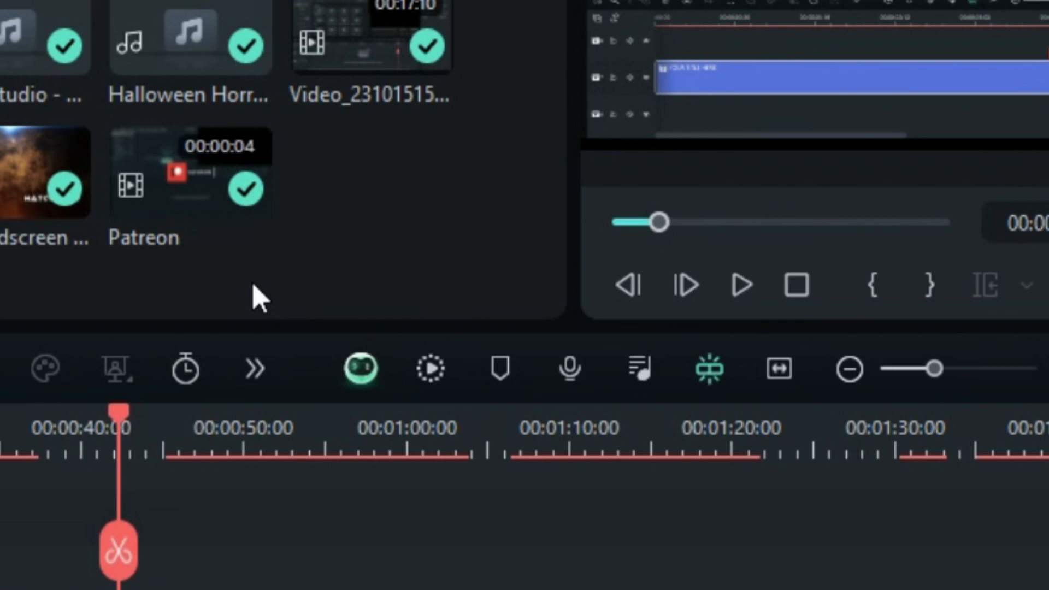
{"action": "mouse_move", "coordinate": [361, 368]}
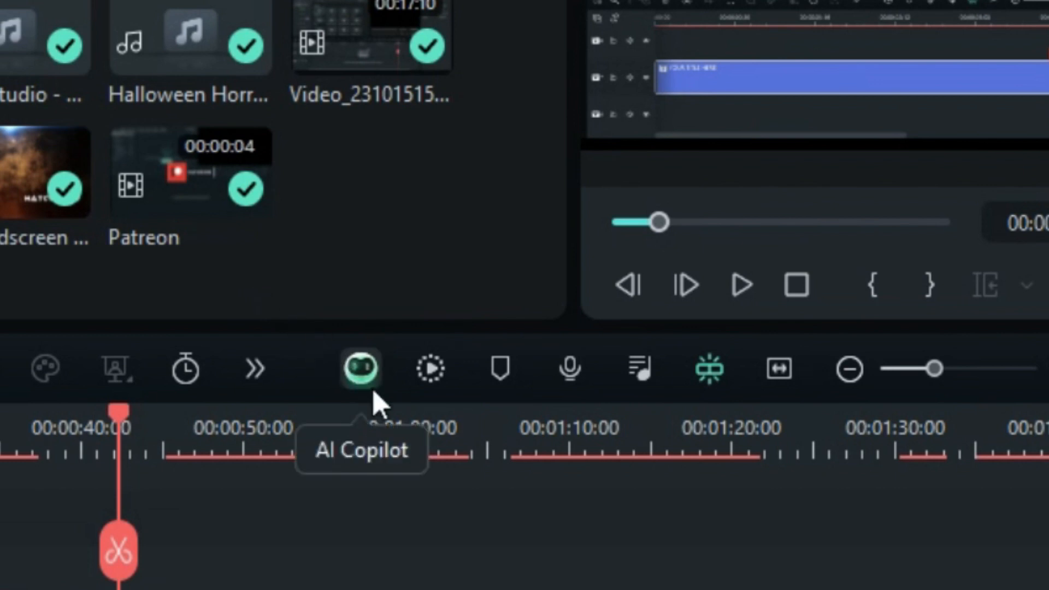
{"action": "left_click", "coordinate": [360, 368]}
{"action": "type", "text": "Where can I find the sli"}
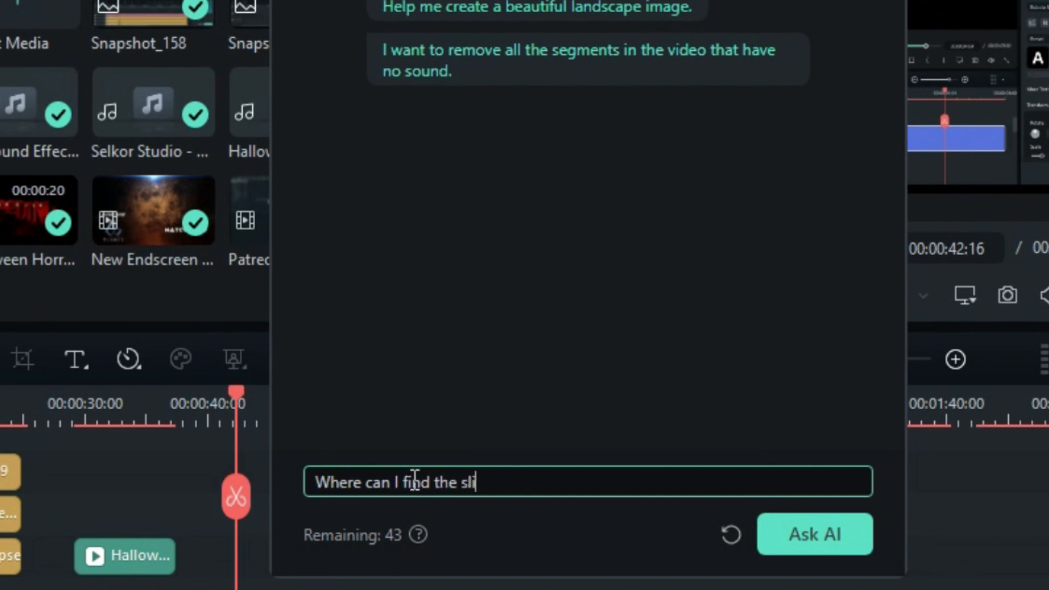
Ask Copilot 'Where can I find the slice transition in Filmora'.
{"action": "type", "text": "ce transition in Filmora"}
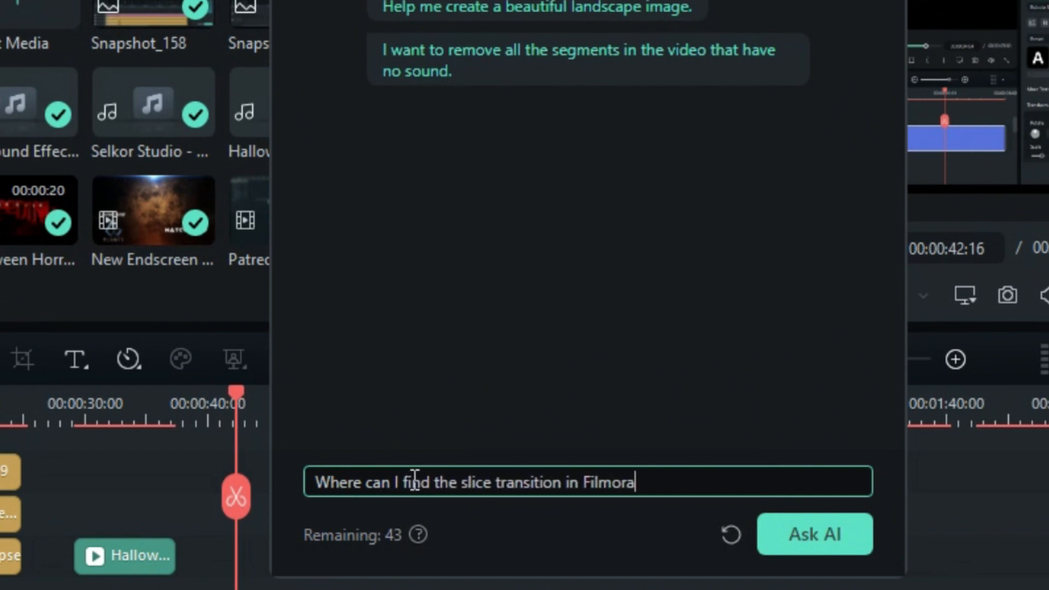
{"action": "left_click", "coordinate": [813, 535]}
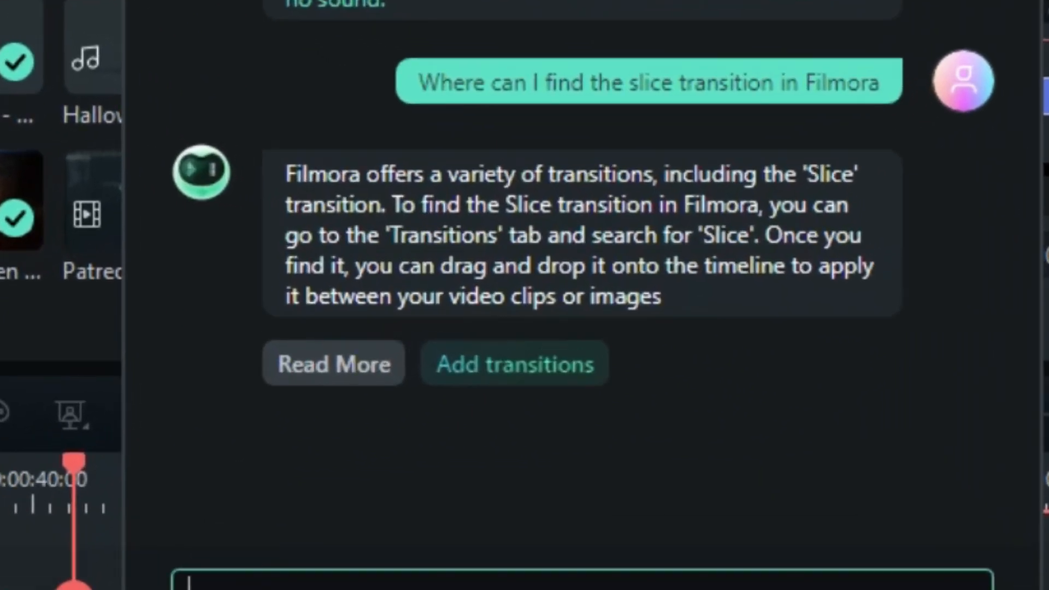
{"action": "mouse_move", "coordinate": [463, 460]}
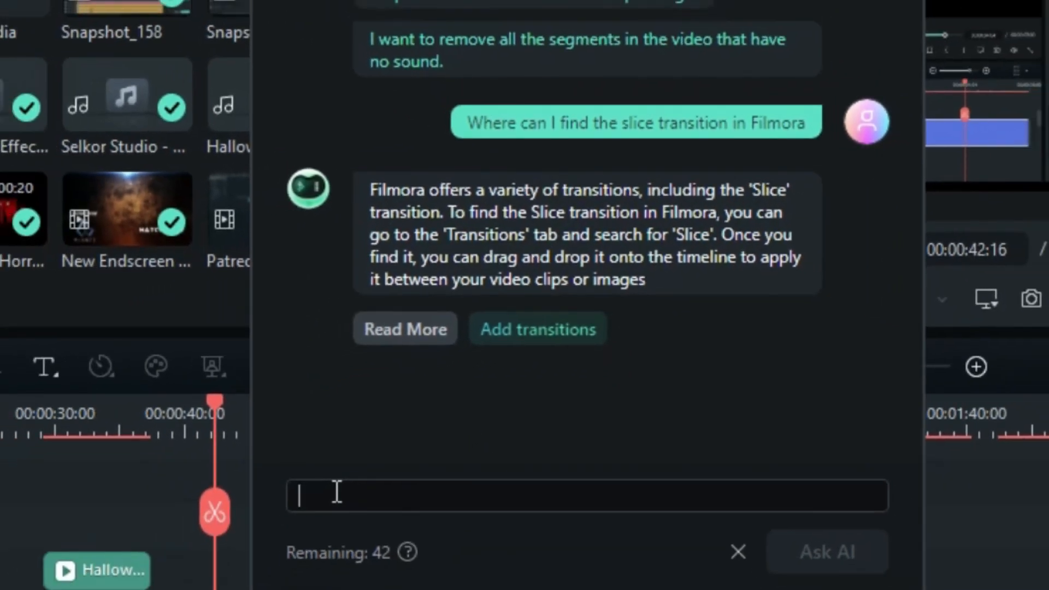
Ask Copilot 'I want to remove all the segments in video that have no sound'.
{"action": "type", "text": "I want to remove all the segments in video that have no sound"}
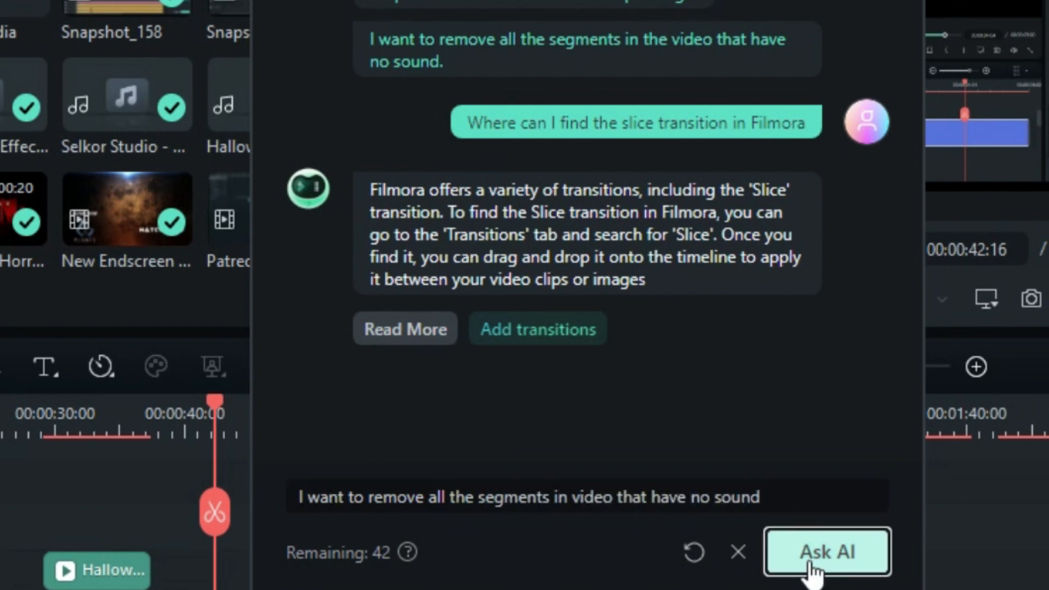
{"action": "left_click", "coordinate": [826, 551]}
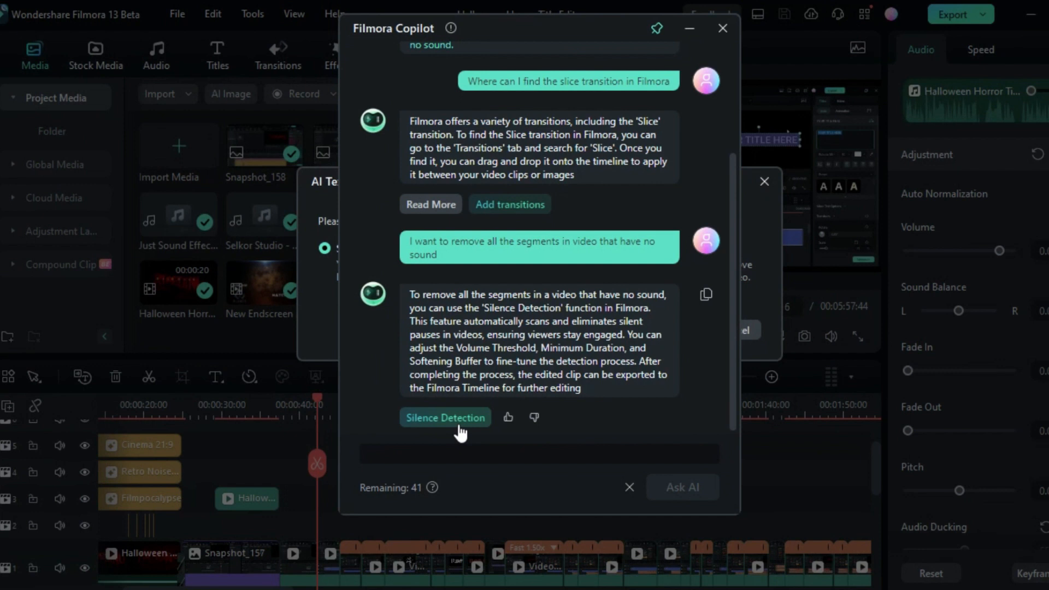
Launch Silence Detection from the answer with Sound-based editing, then exit without saving.
{"action": "left_click", "coordinate": [445, 418]}
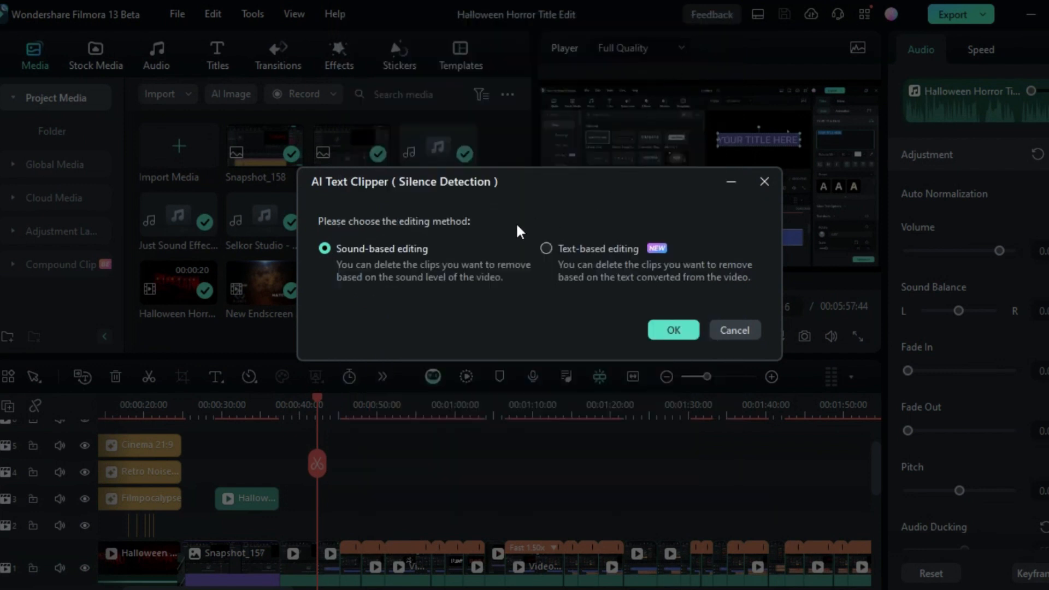
{"action": "left_click", "coordinate": [673, 330]}
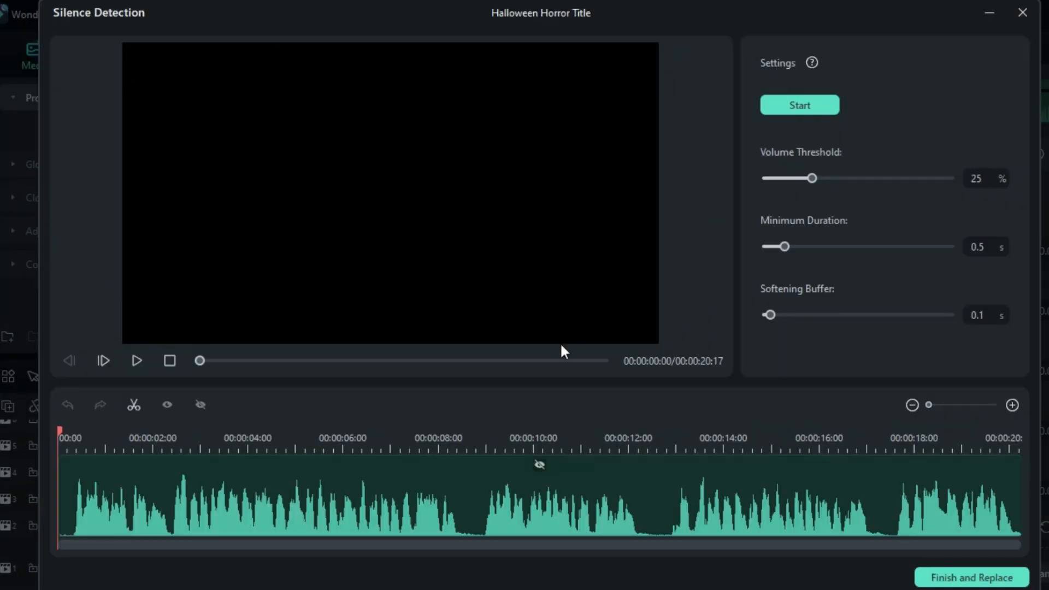
{"action": "mouse_move", "coordinate": [959, 207]}
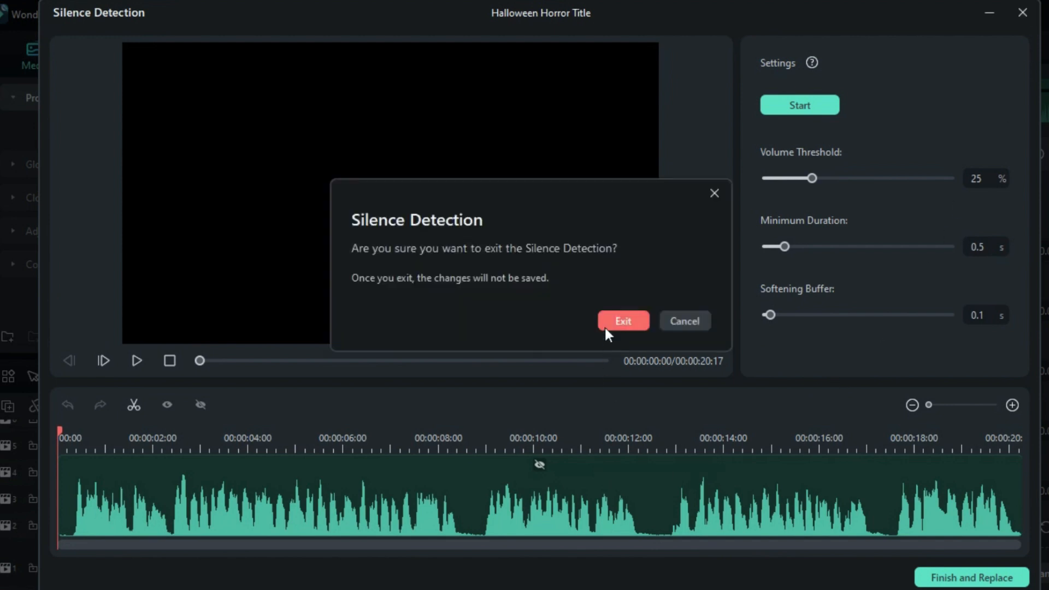
{"action": "left_click", "coordinate": [622, 321]}
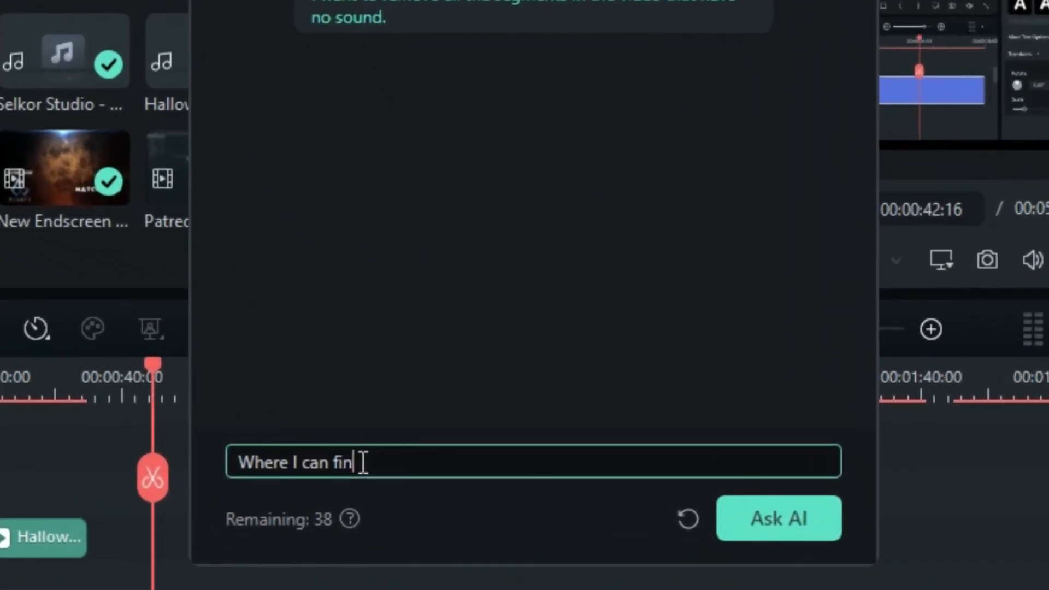
Ask Copilot 'Where I can find Halloween stickers' and begin the next question.
{"action": "type", "text": "d Halloween s"}
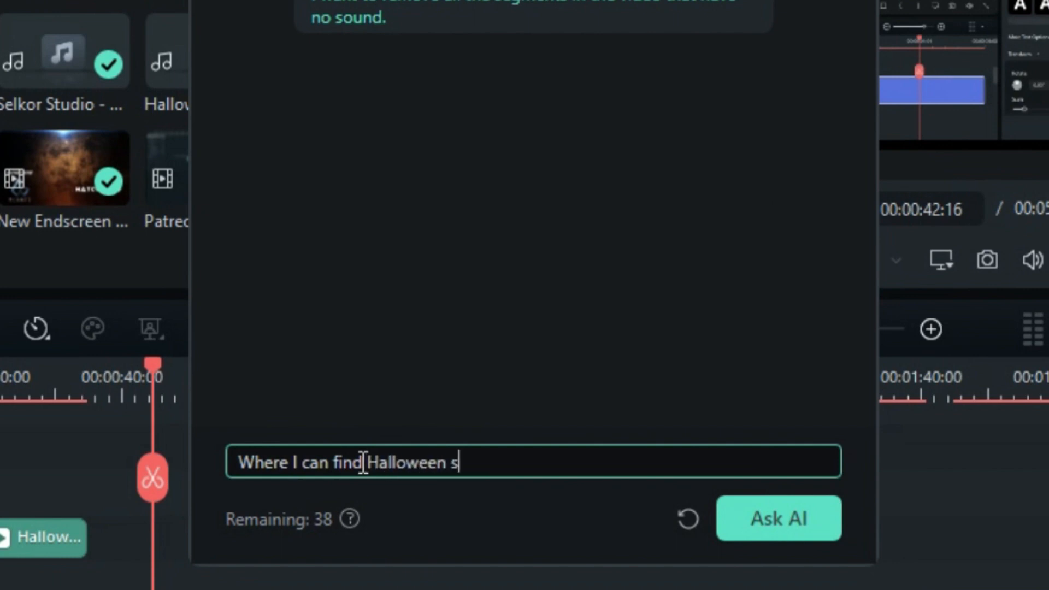
{"action": "left_click", "coordinate": [778, 518]}
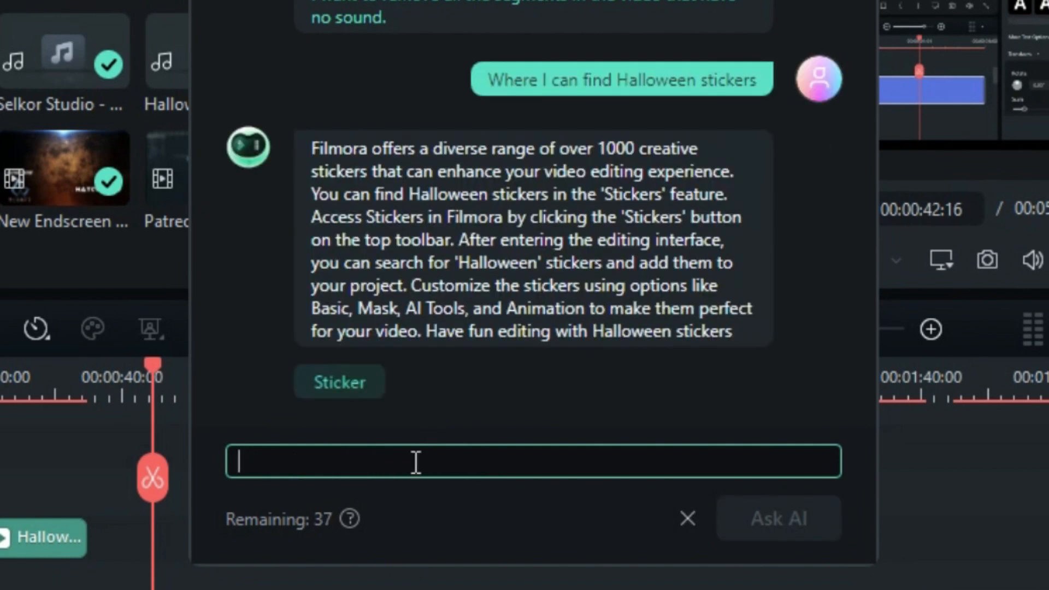
{"action": "type", "text": "Where I c"}
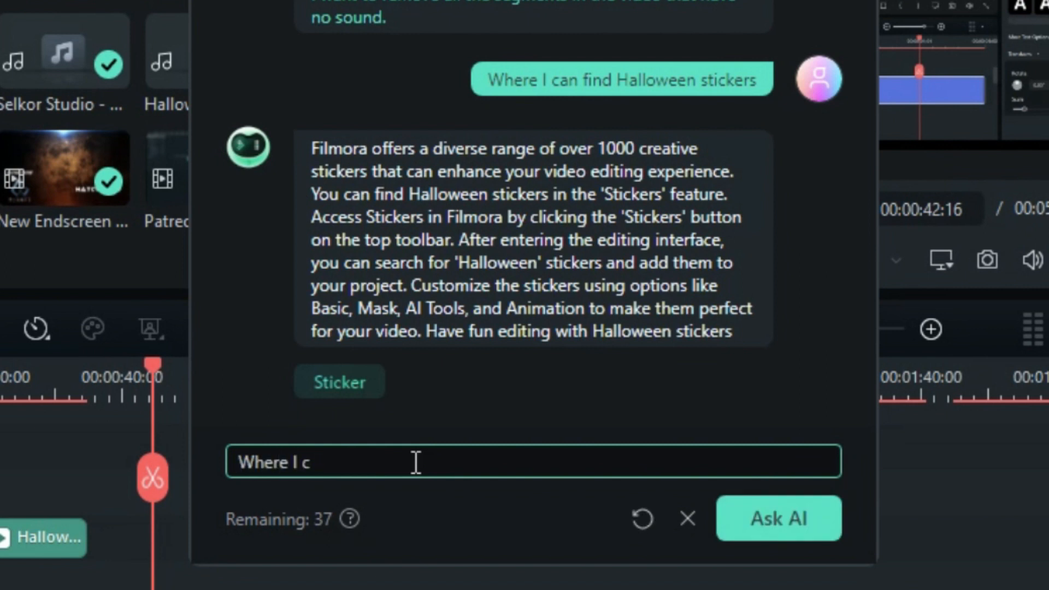